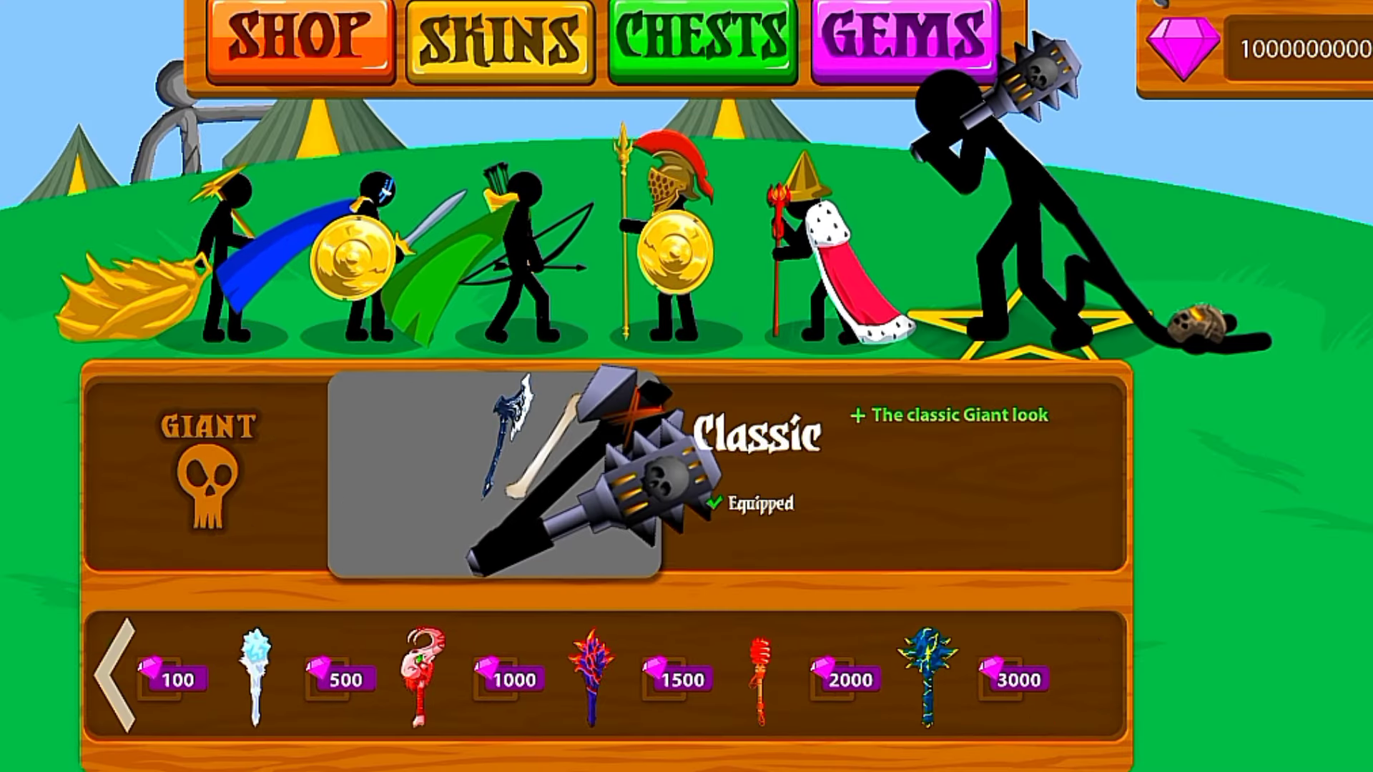
# Equip the Ice skin on the Giant, then on the Miner.
pyautogui.click(919, 678)
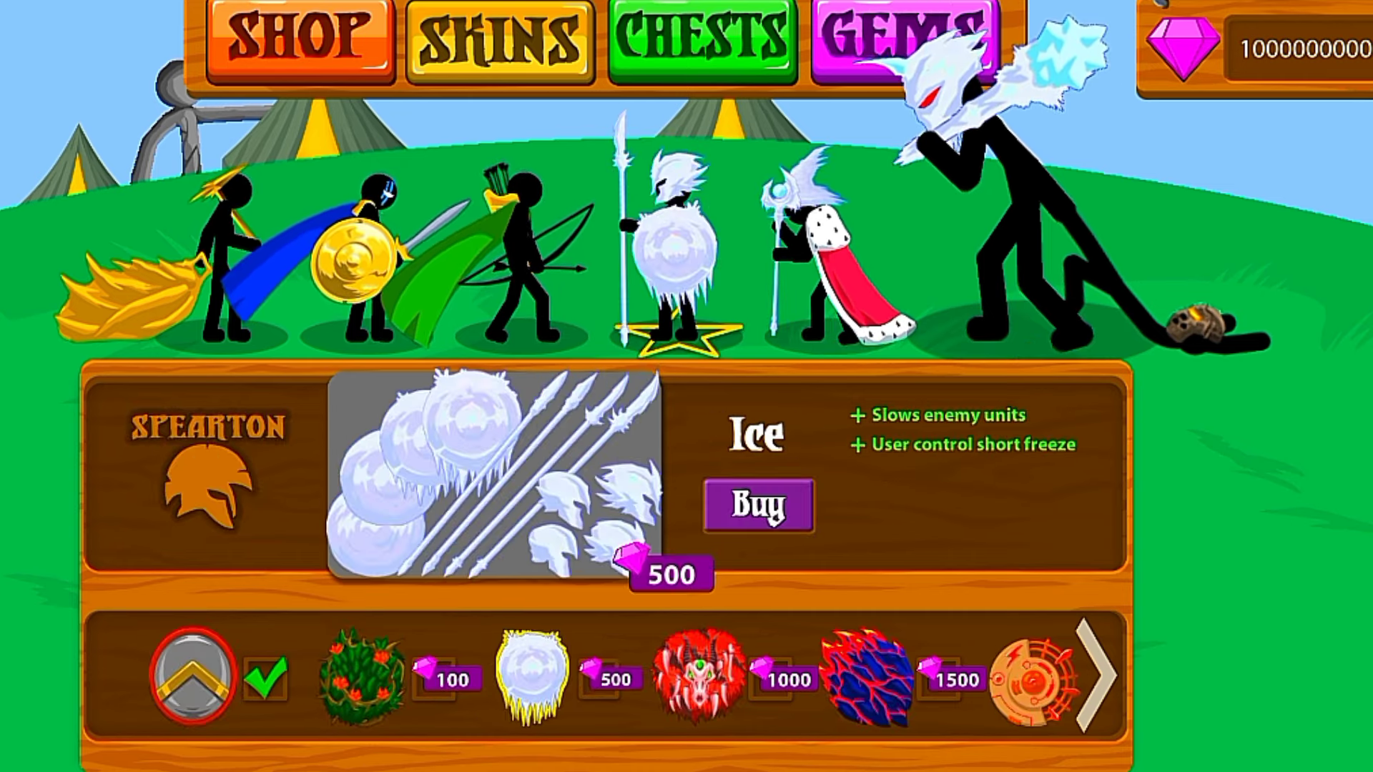
pyautogui.click(522, 263)
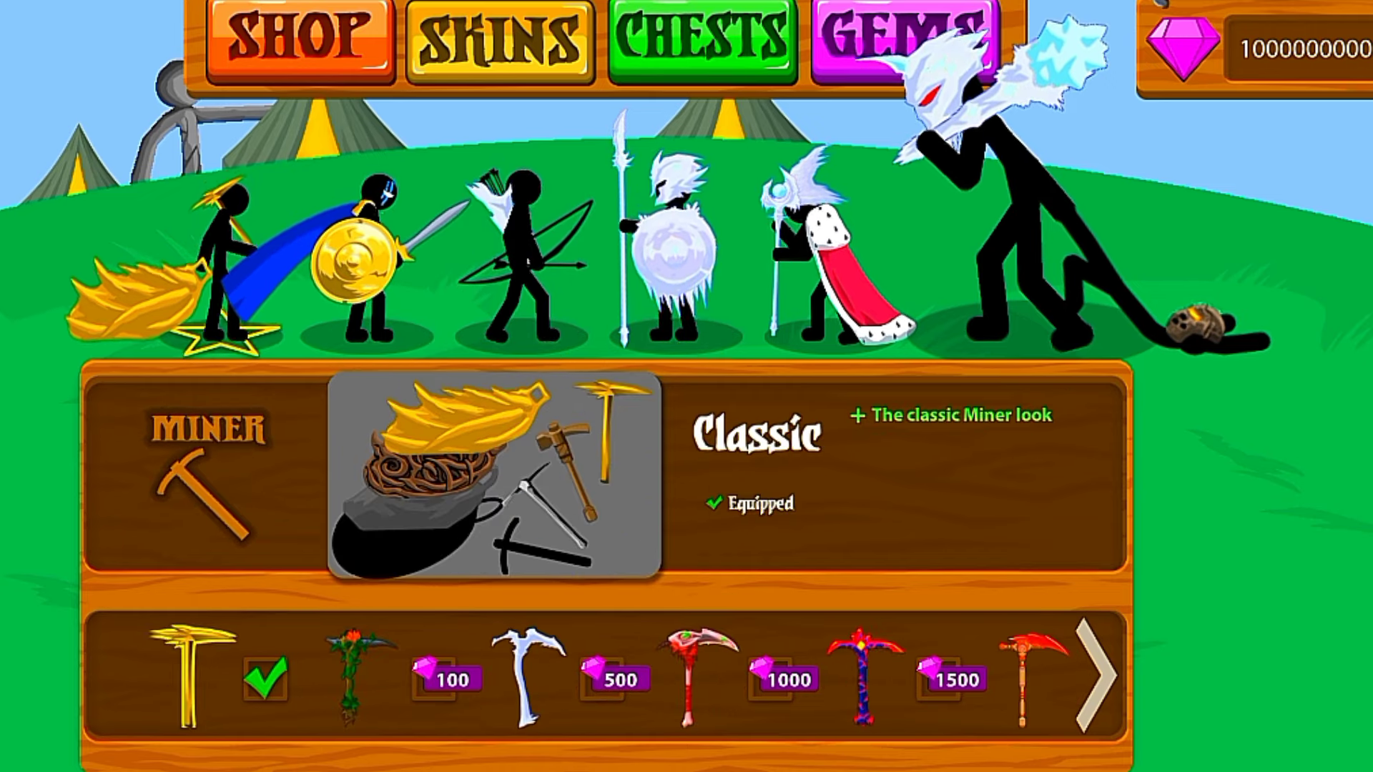
pyautogui.click(518, 670)
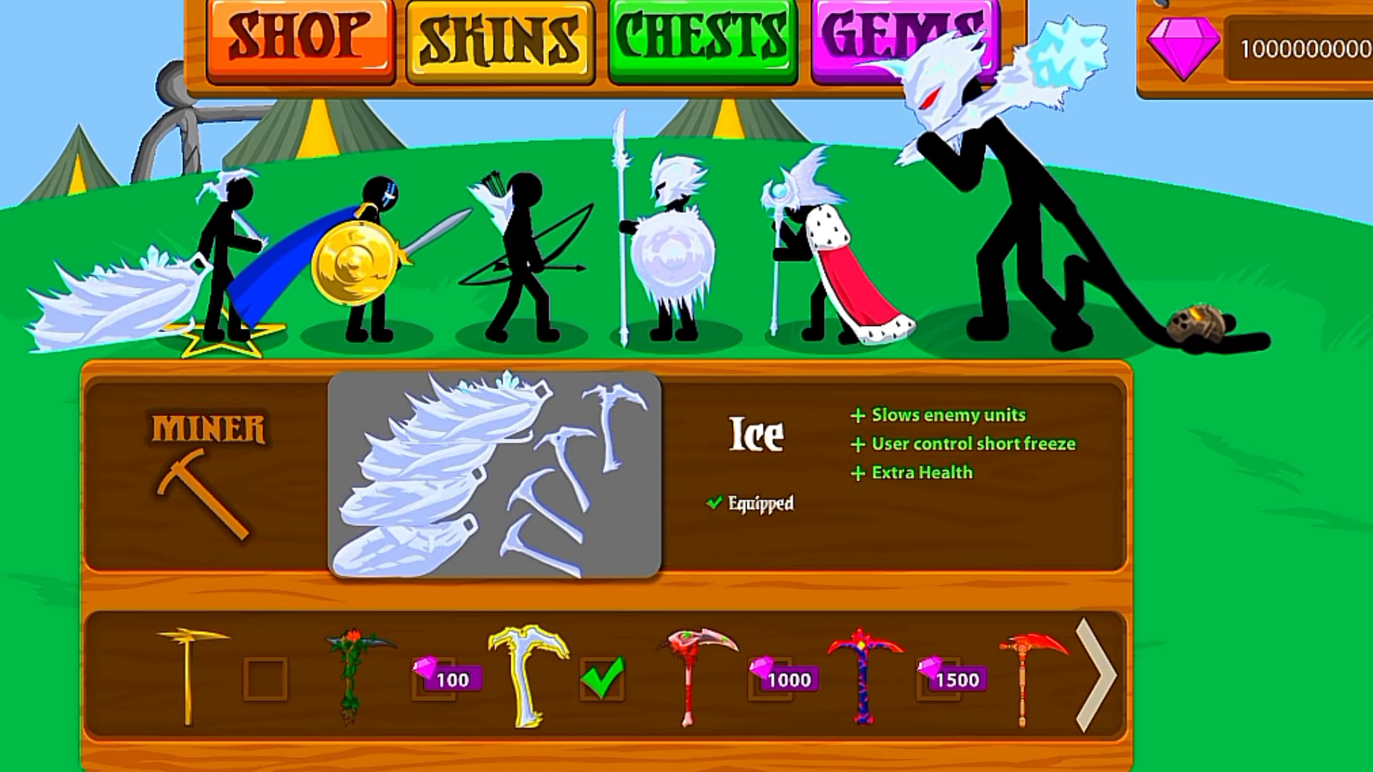
# Buy Spearton Madness, Archidon Rain and Training Haste charges in the Shop.
pyautogui.click(298, 40)
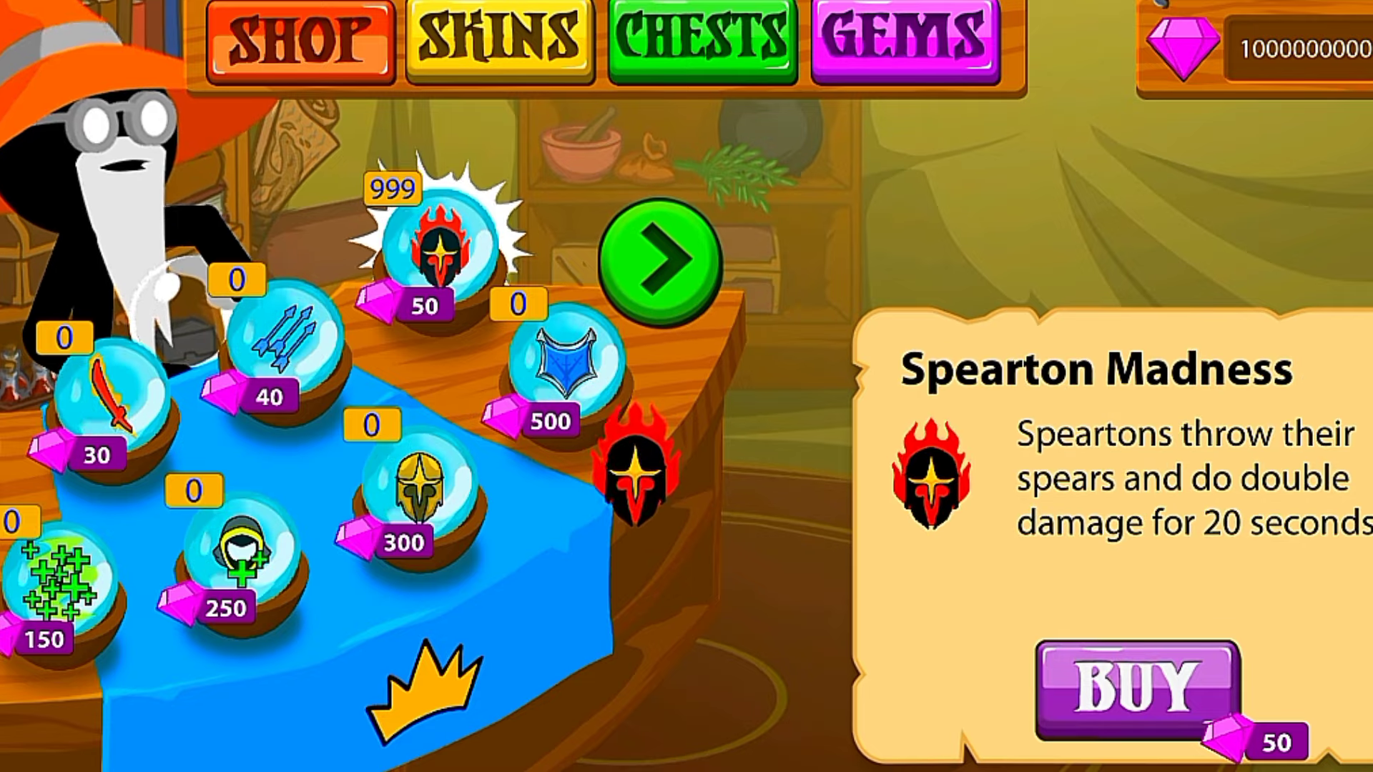
pyautogui.click(285, 347)
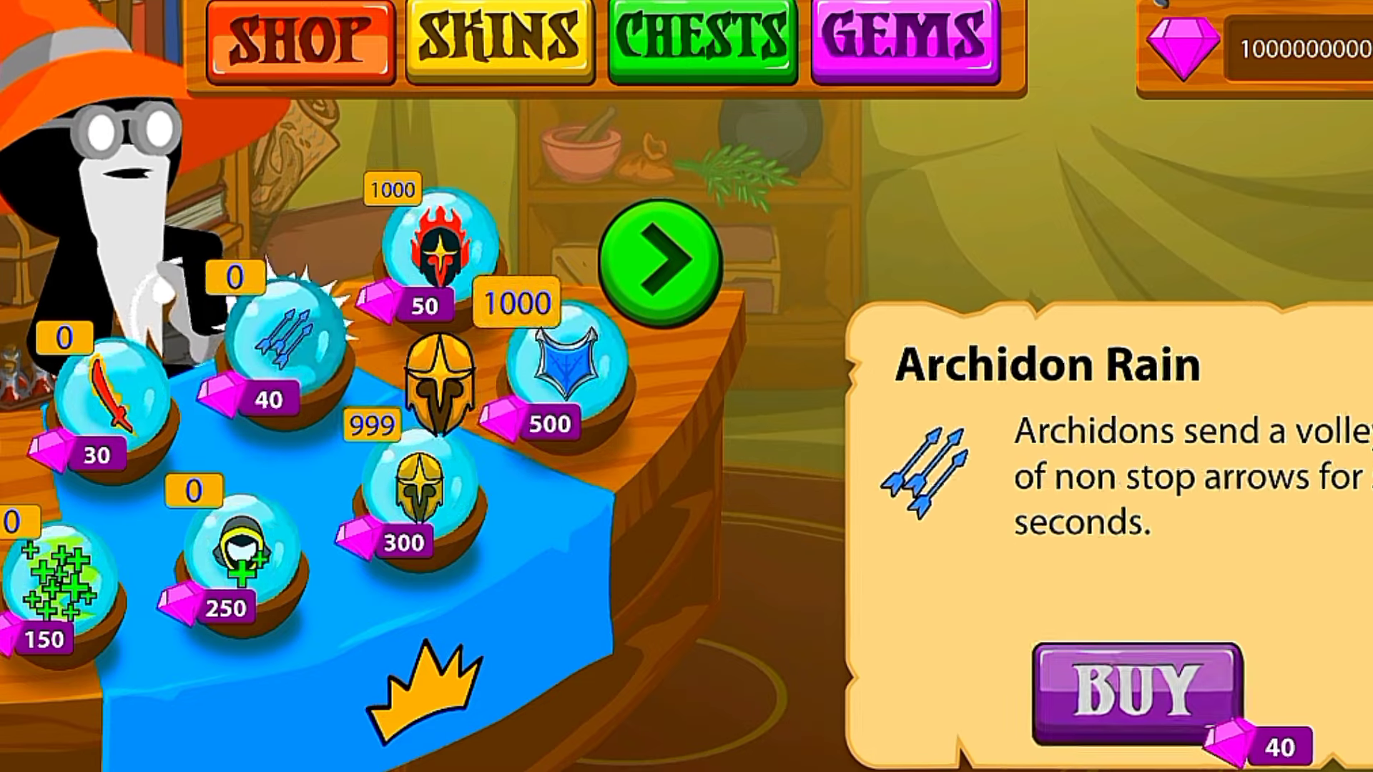
pyautogui.click(552, 350)
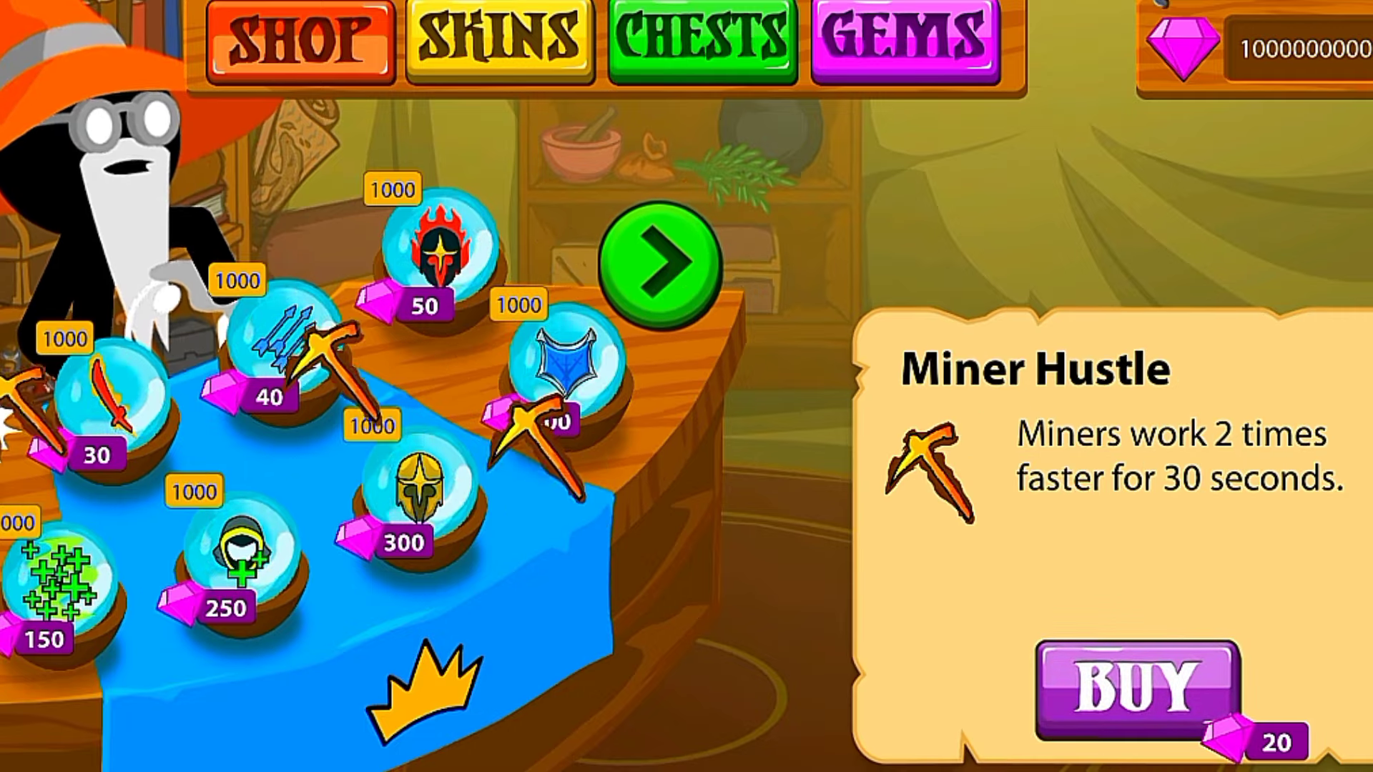
pyautogui.click(1148, 687)
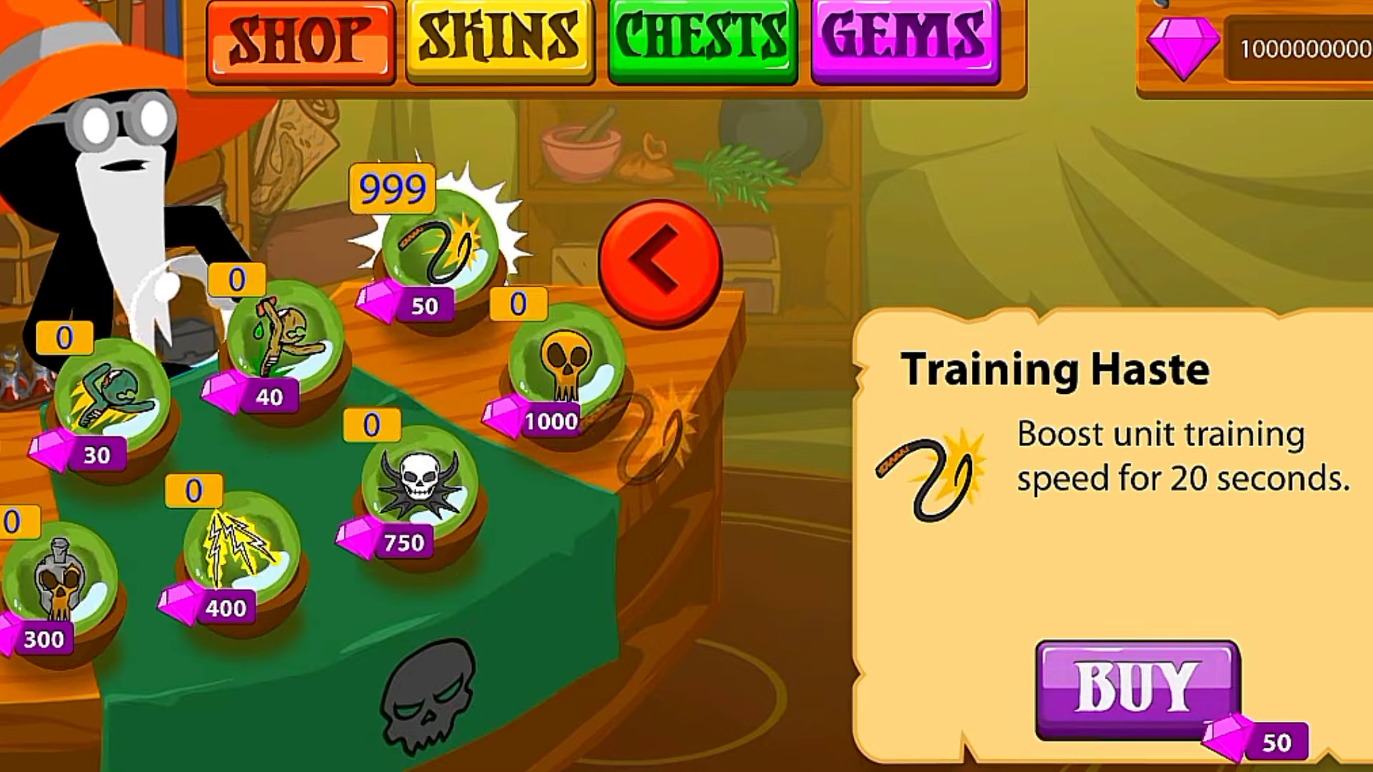
pyautogui.click(238, 565)
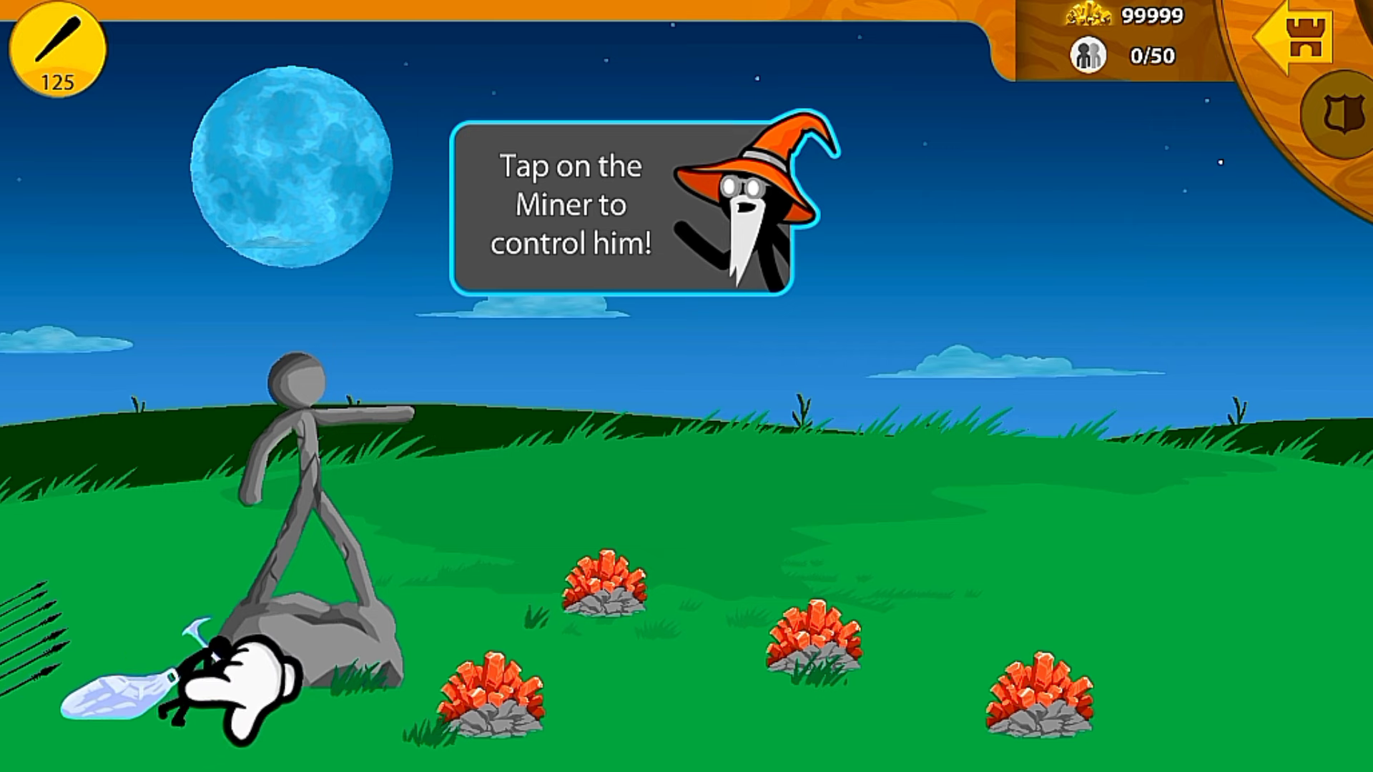
# Take control of the Miner as the tutorial instructs.
pyautogui.click(228, 683)
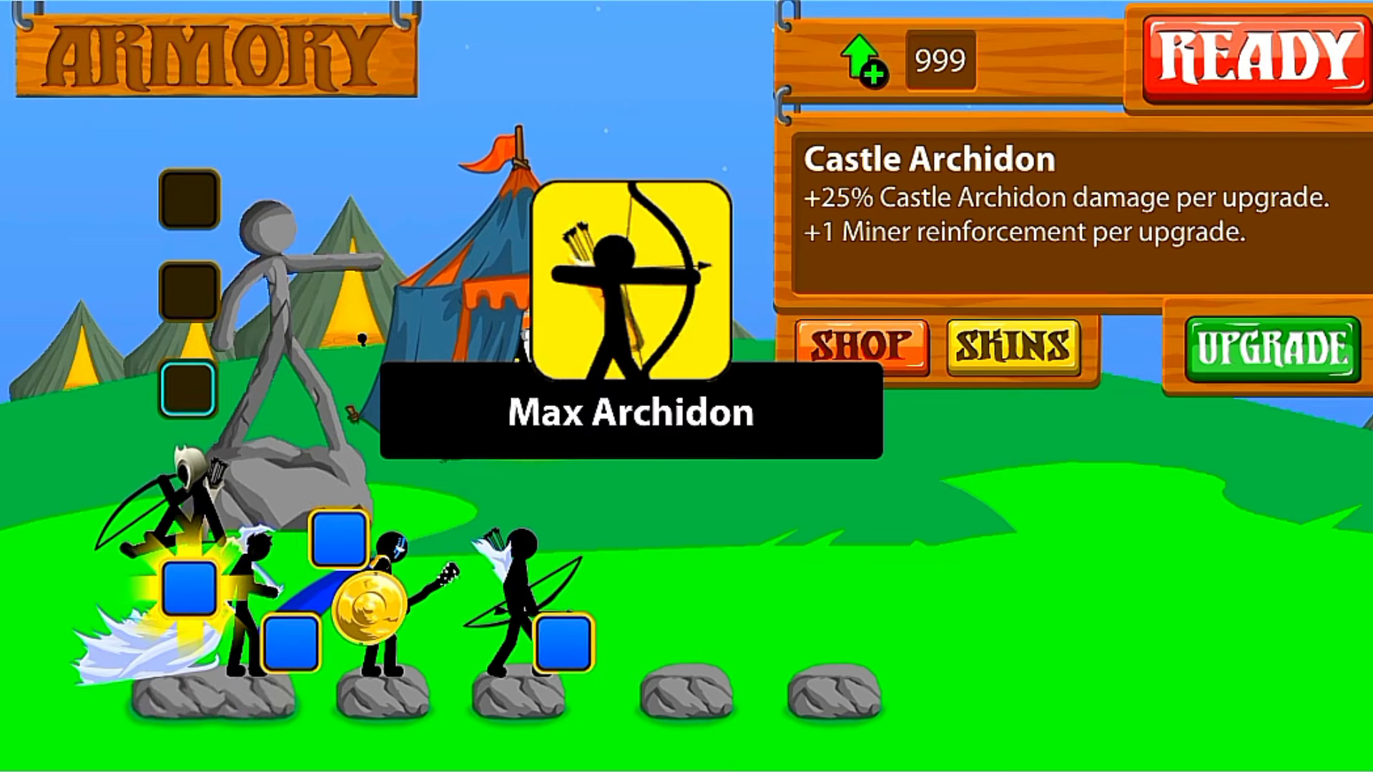
# Upgrade the castle defences and leave the armory with points unspent.
pyautogui.click(184, 289)
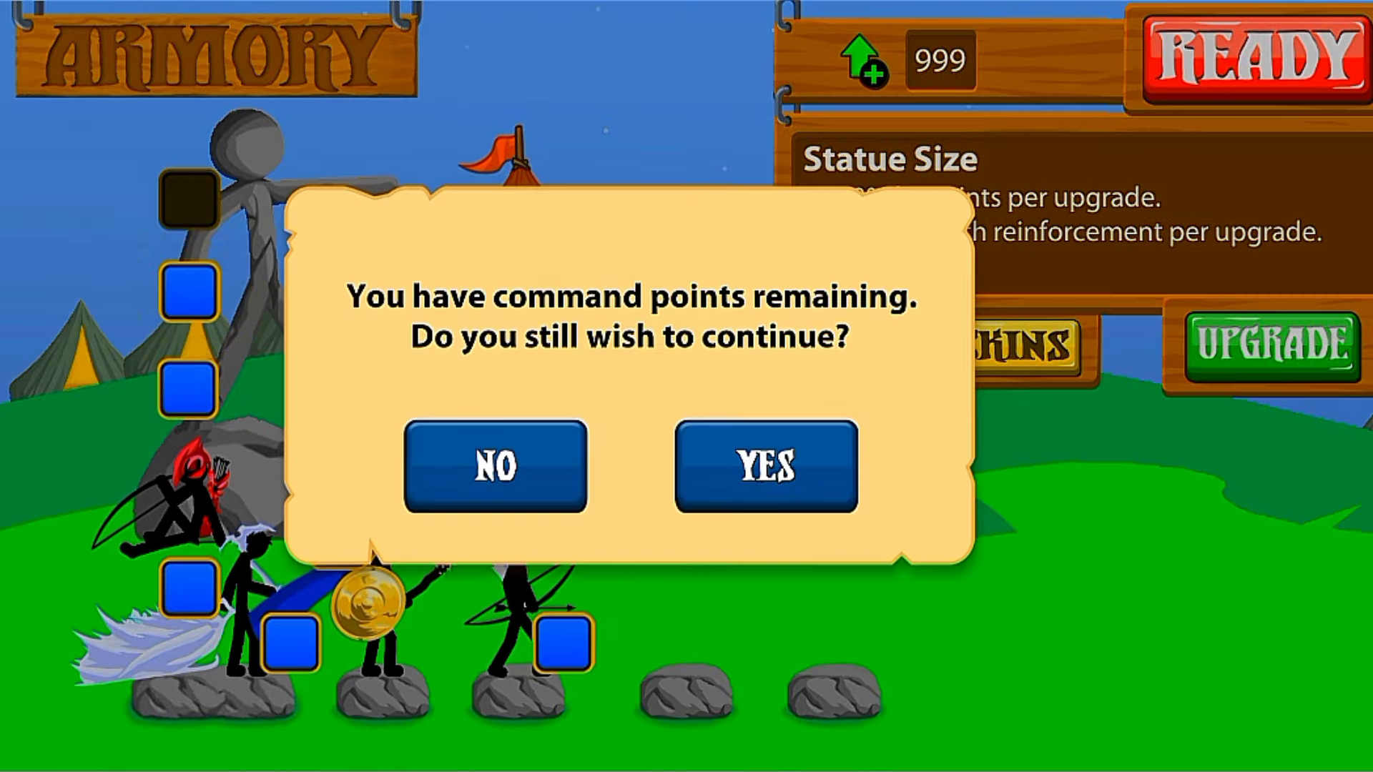
pyautogui.click(765, 466)
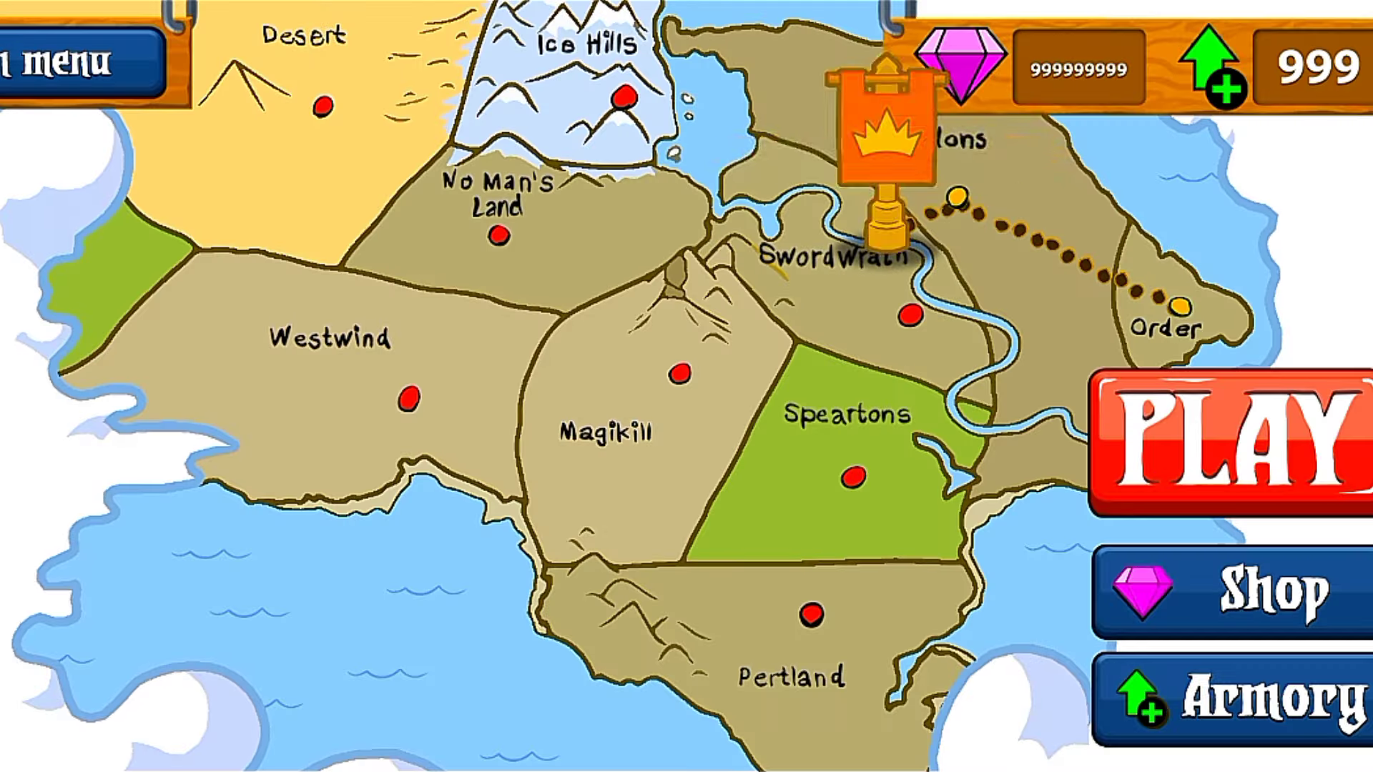
# Start the next campaign level from the world map.
pyautogui.click(1225, 429)
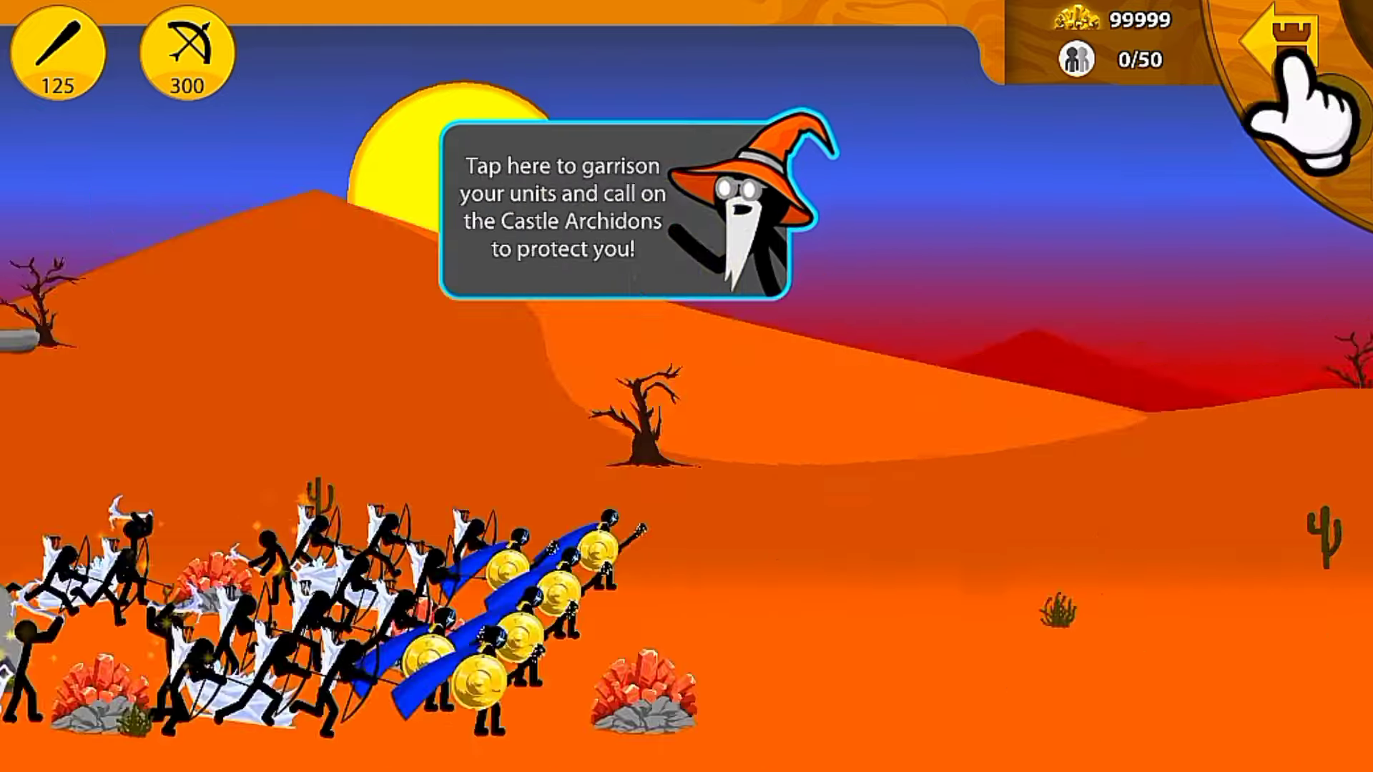
# Garrison the units under the castle archers' protection.
pyautogui.click(1304, 61)
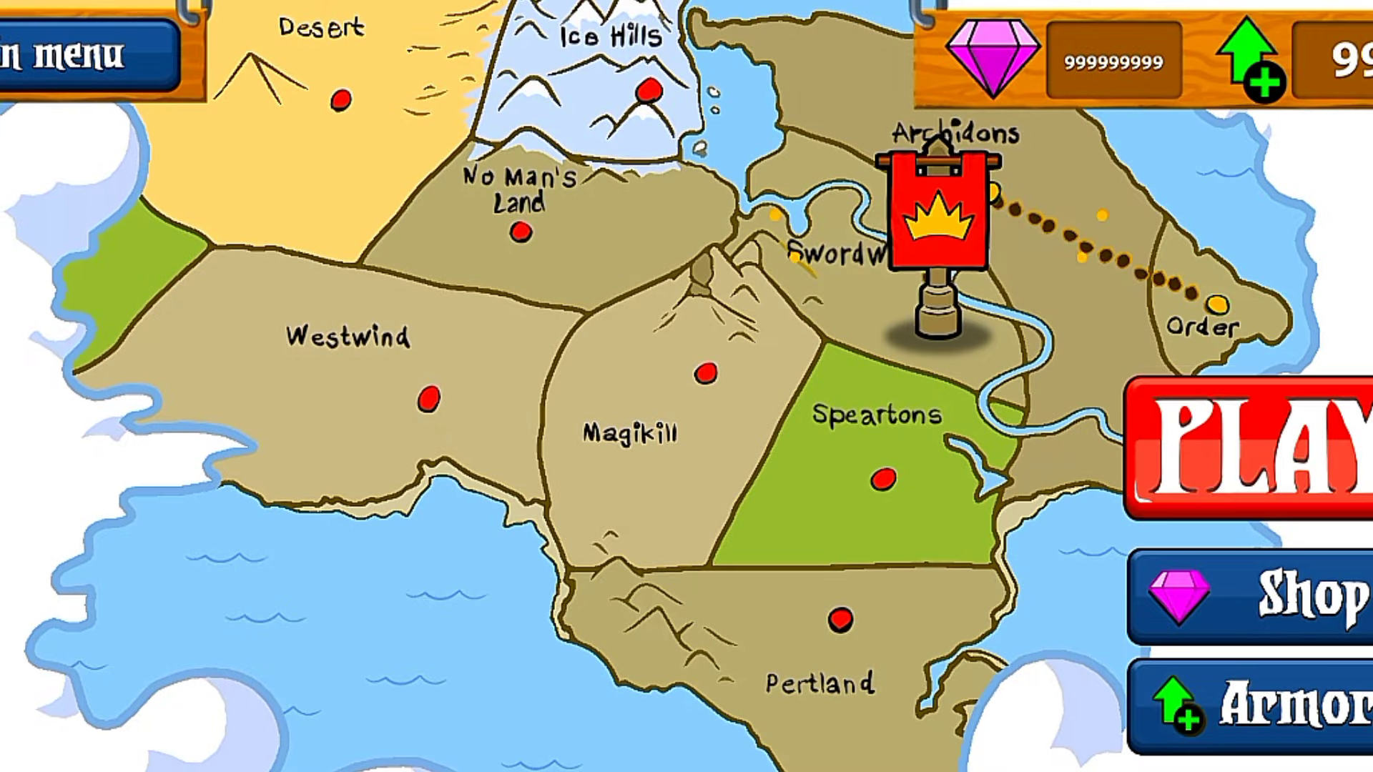
# Begin the next campaign battle against the Swordwrath.
pyautogui.click(1243, 456)
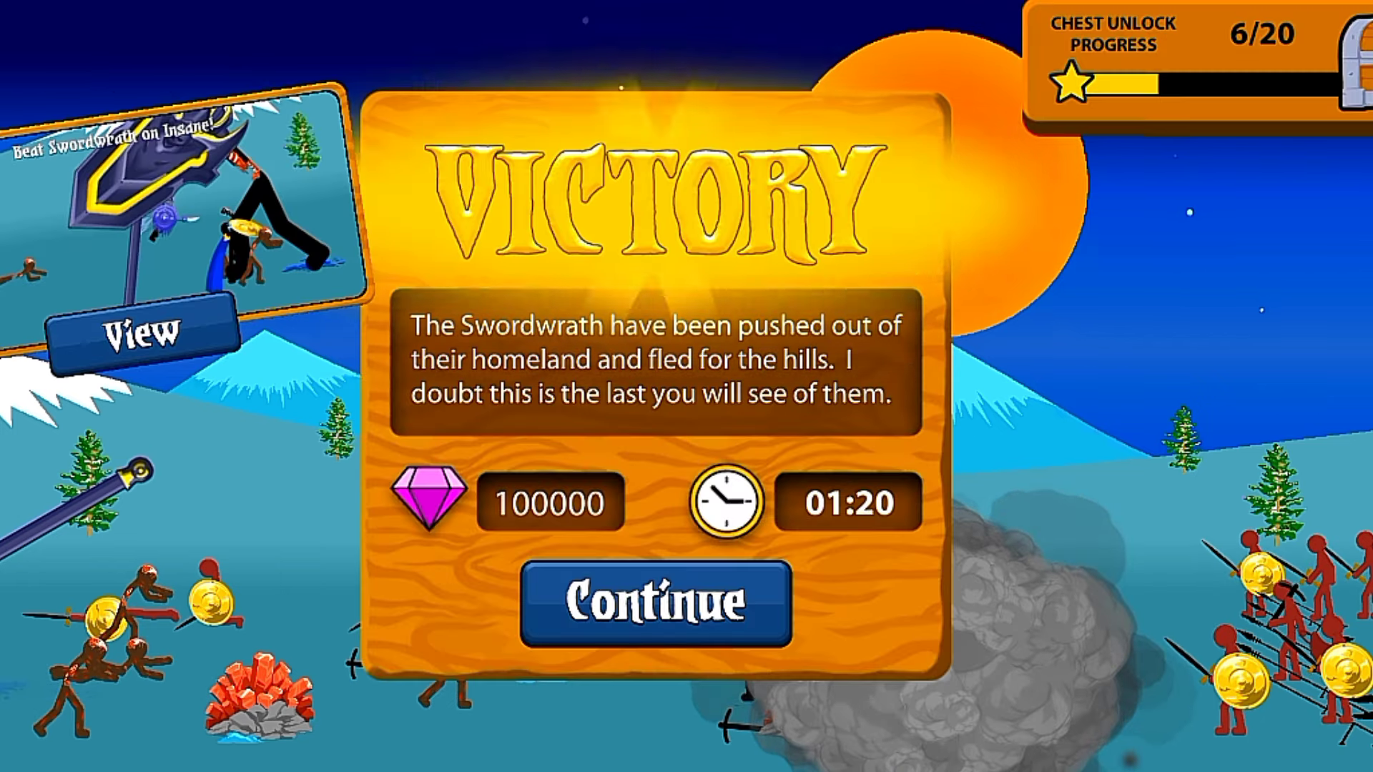
# Continue past the Victory summary into the armory.
pyautogui.click(655, 604)
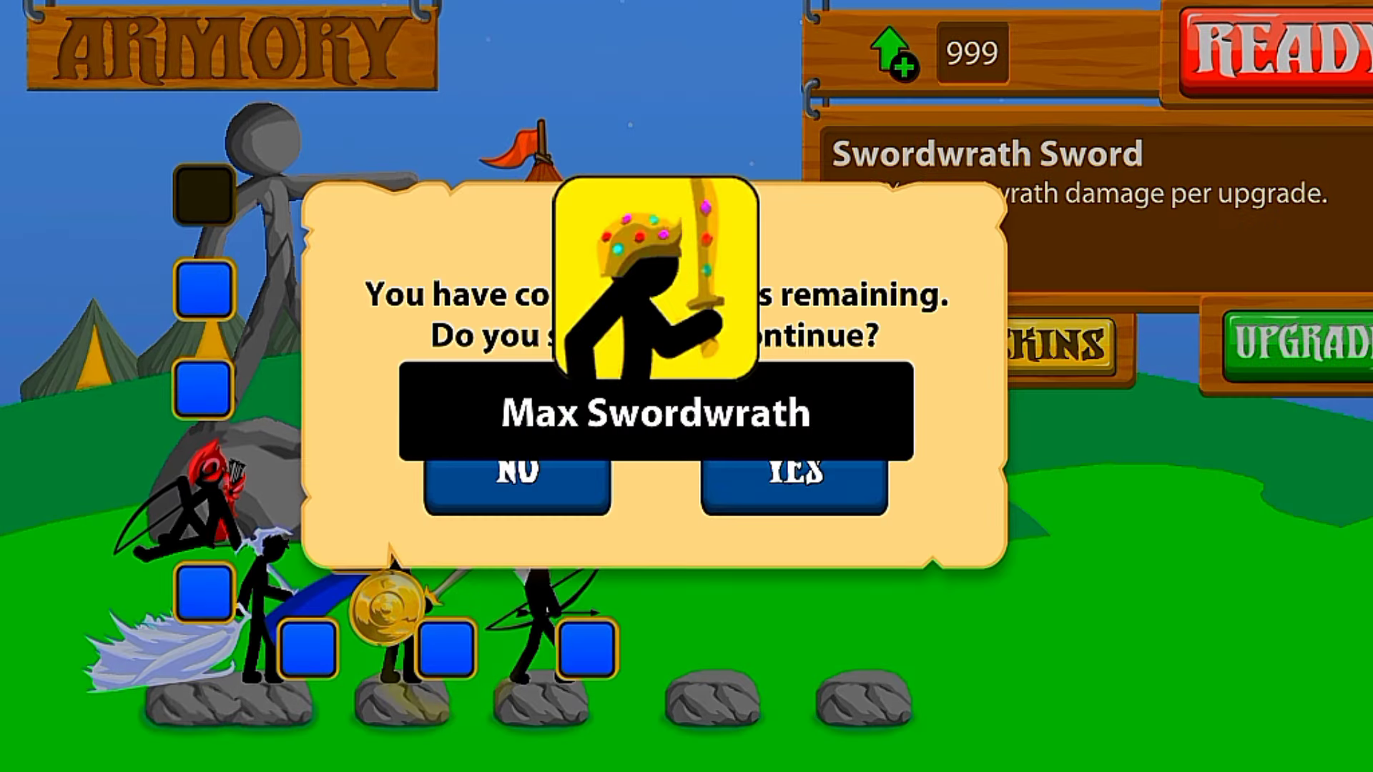
# Skip the unspent-upgrades prompt and dismiss the Spearton level briefing.
pyautogui.click(791, 473)
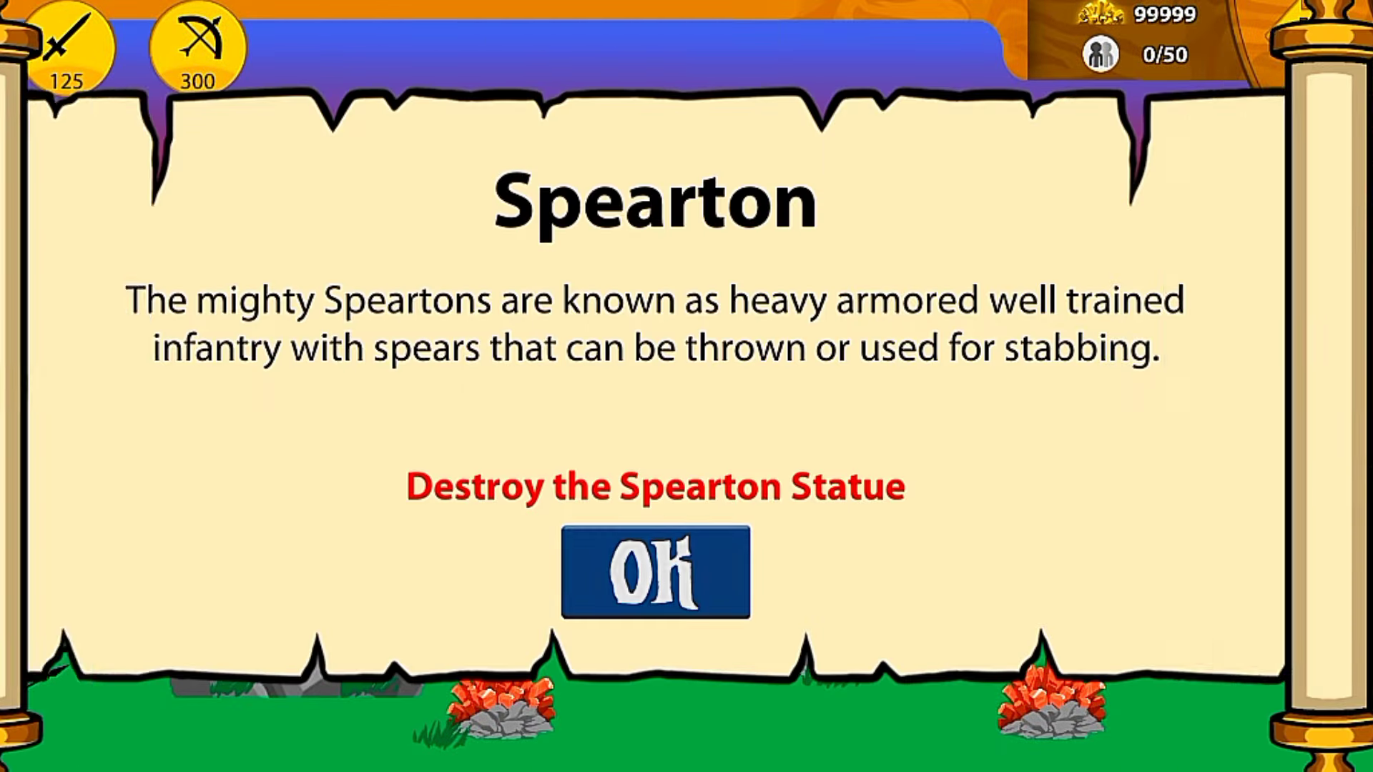
pyautogui.click(655, 570)
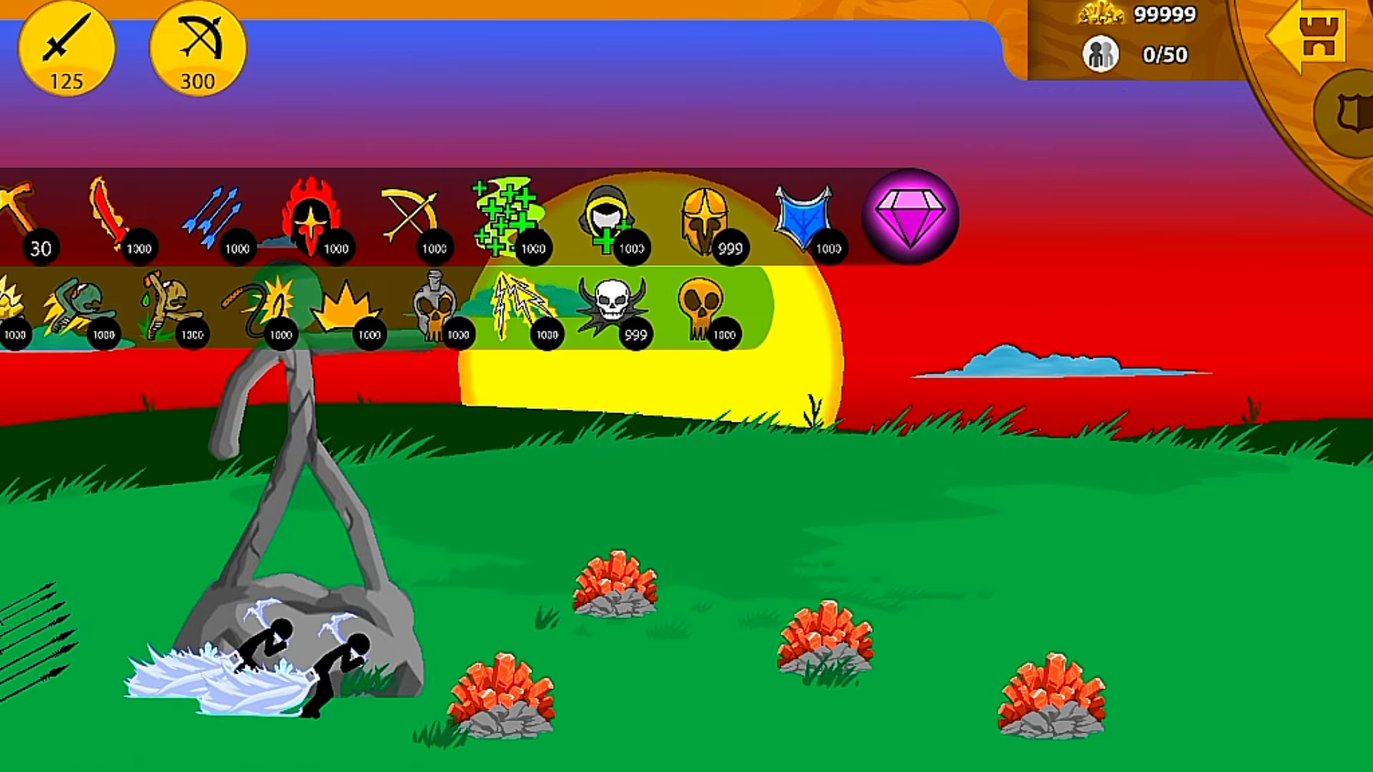
# Summon three waves of Magikill mages into the Spearton battle.
pyautogui.click(602, 222)
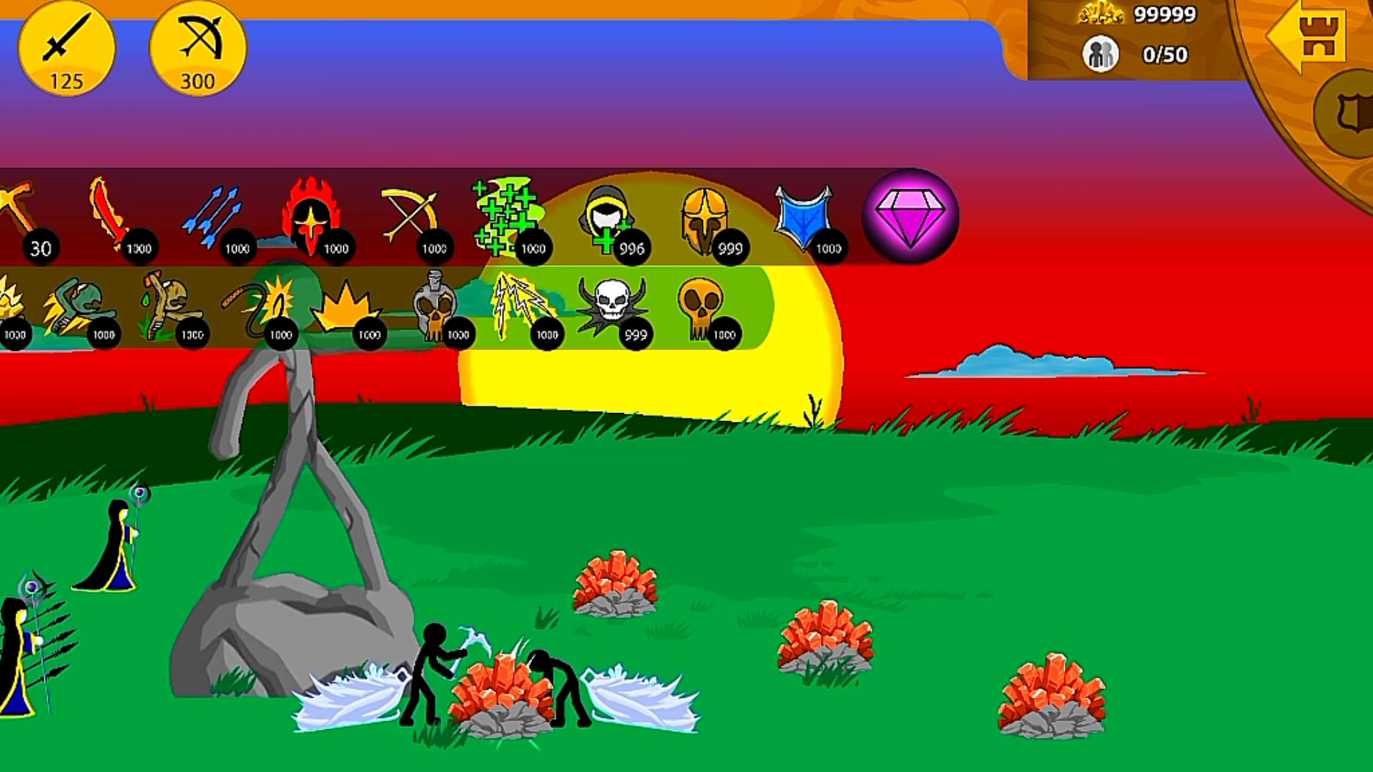
pyautogui.click(603, 222)
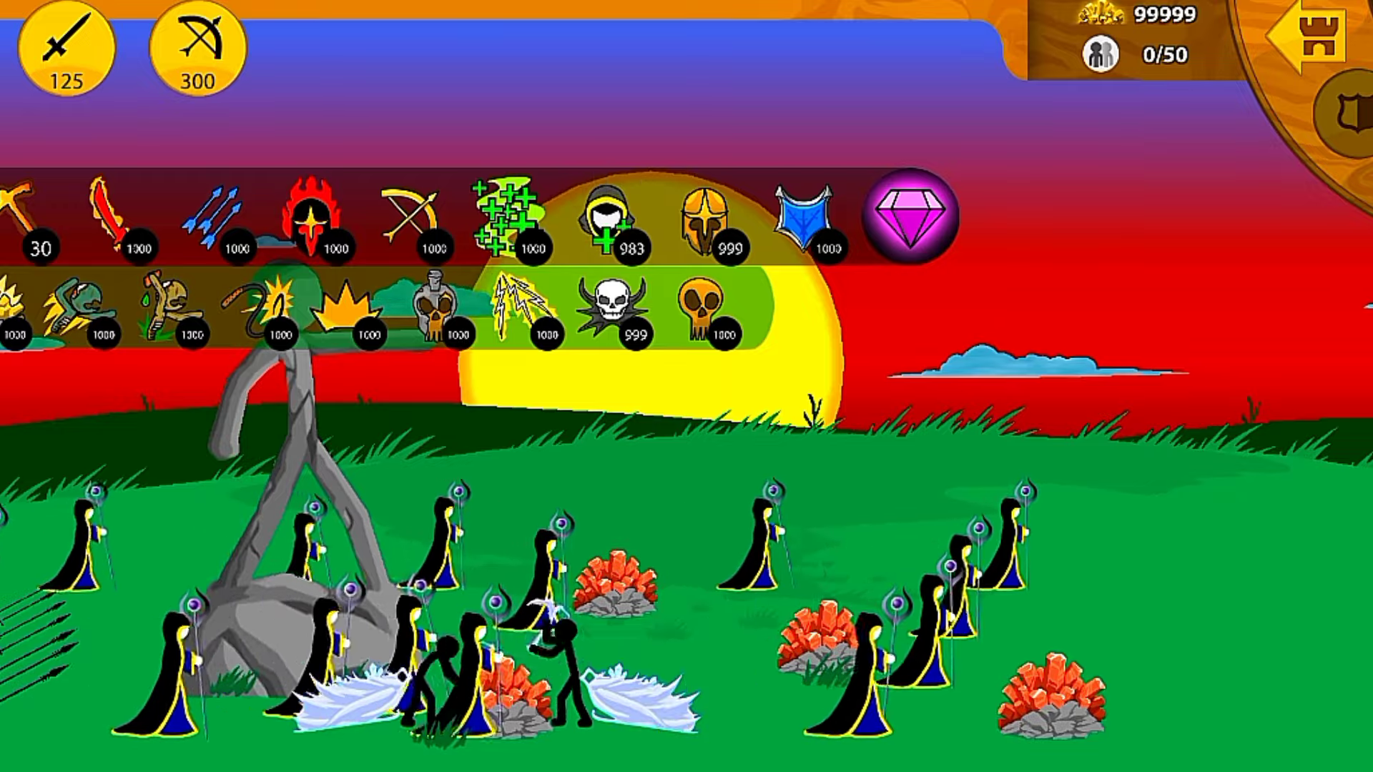
pyautogui.click(413, 216)
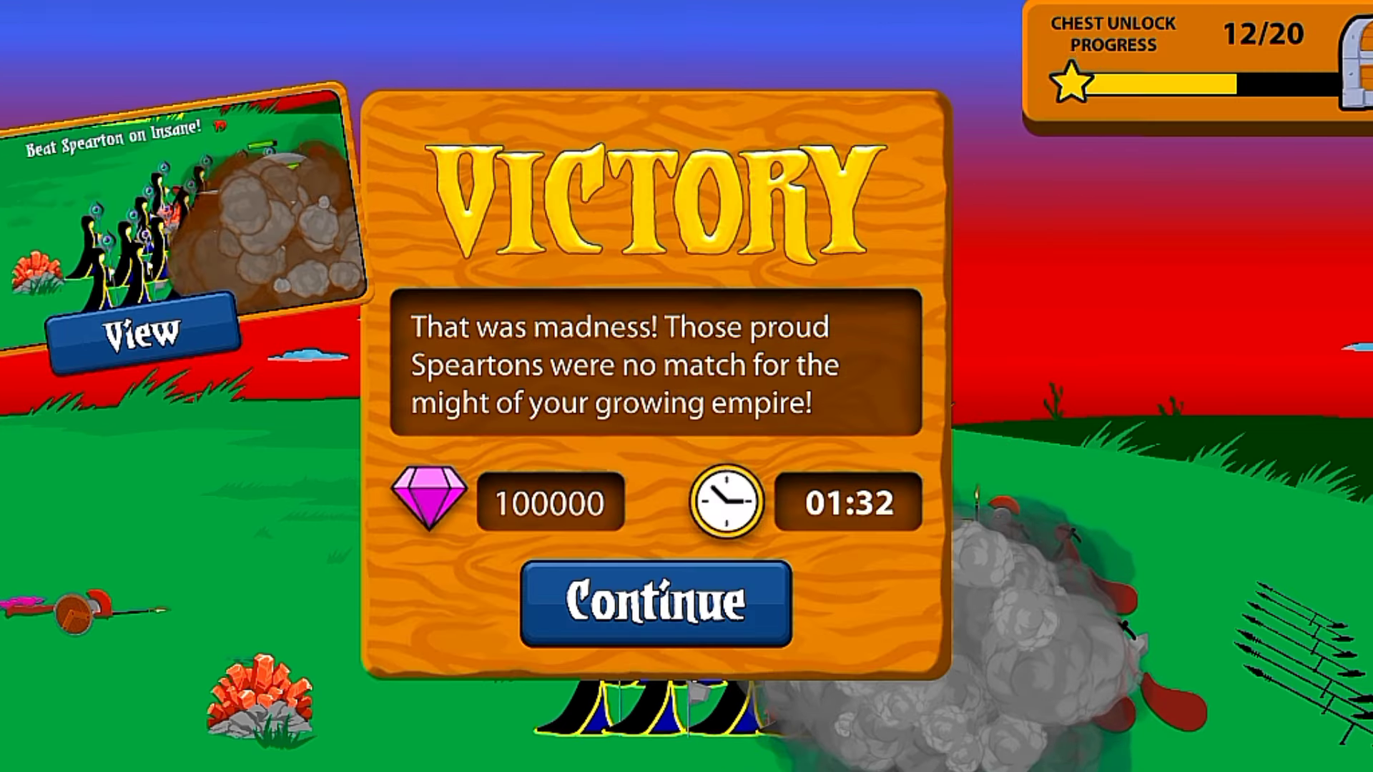
# Continue past the Victory screen and the Spearton unlock notice to reach the armory.
pyautogui.click(655, 604)
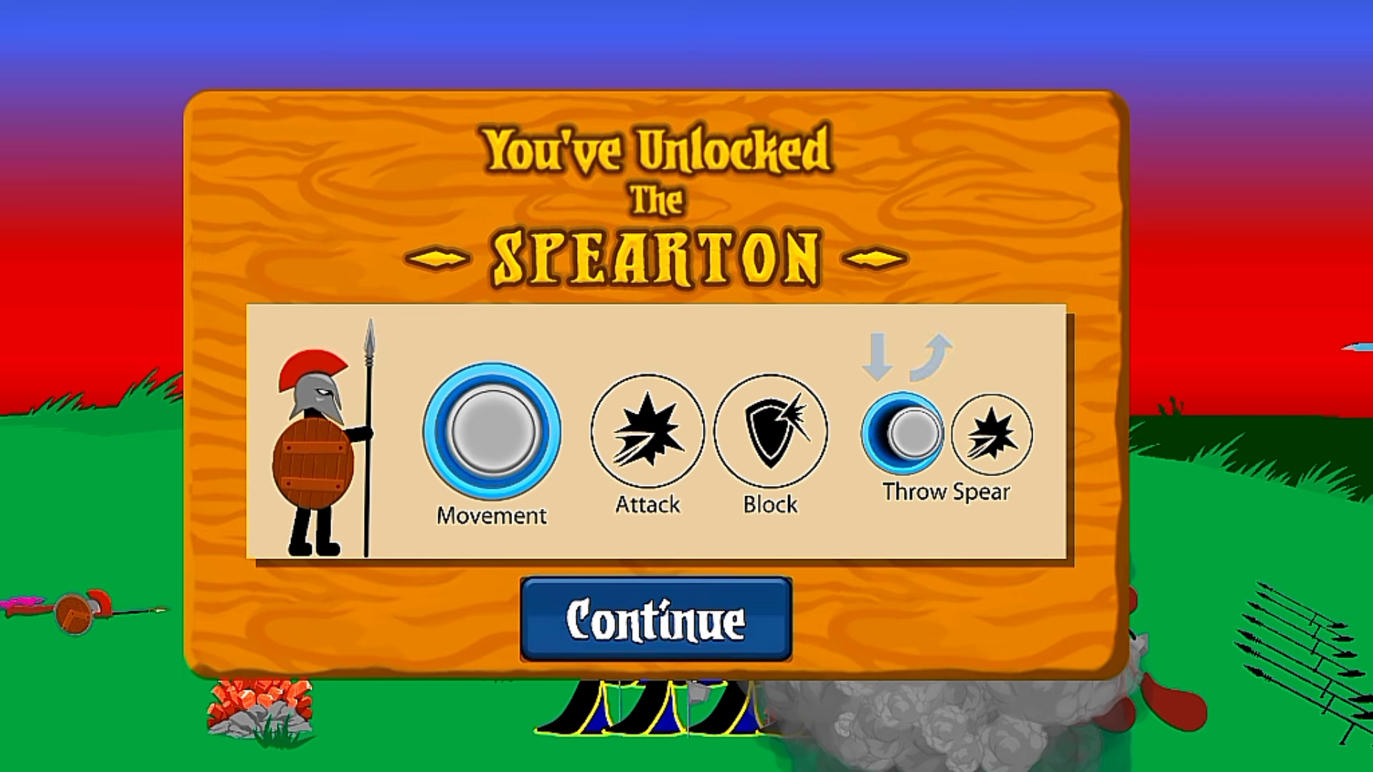
pyautogui.click(655, 619)
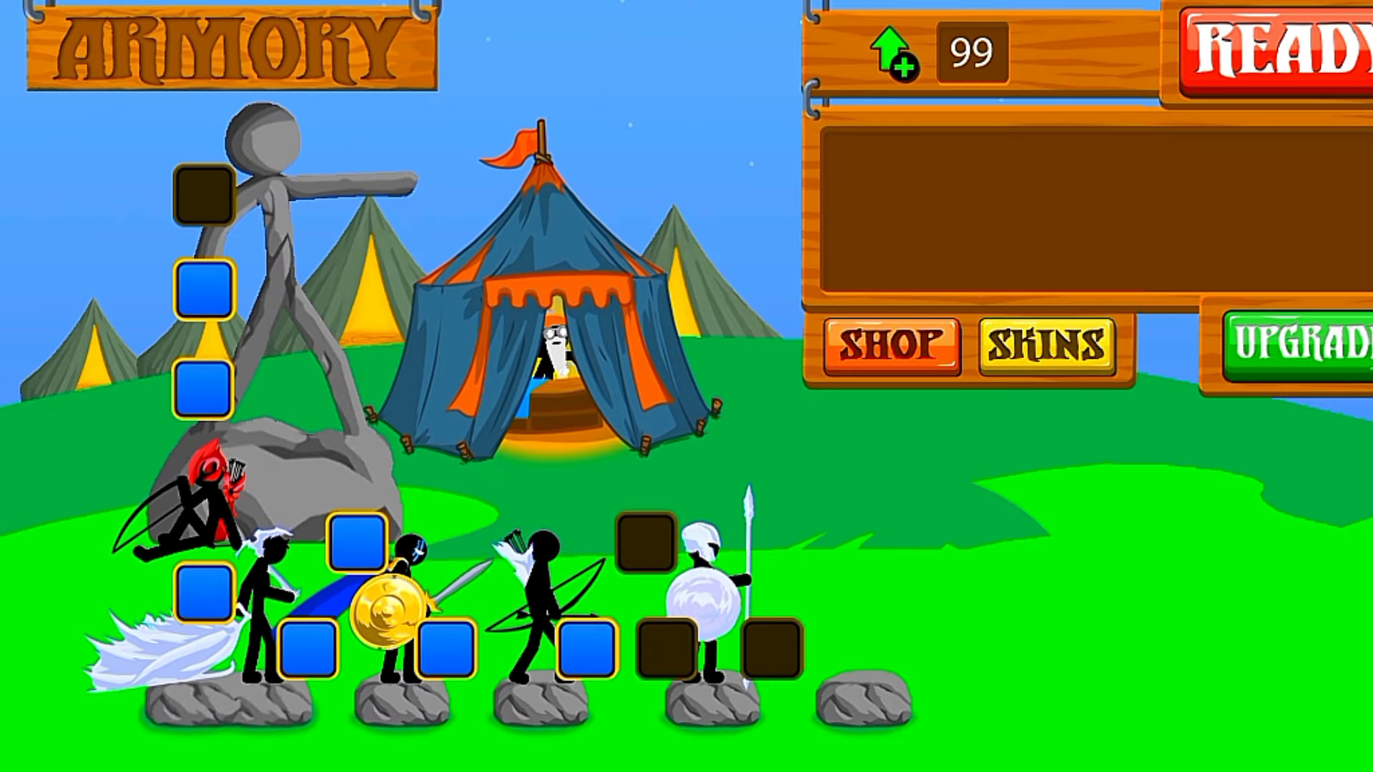
# Buy the Spearton Helmet and Spearton Shield upgrades, then press READY for the next battle.
pyautogui.click(648, 543)
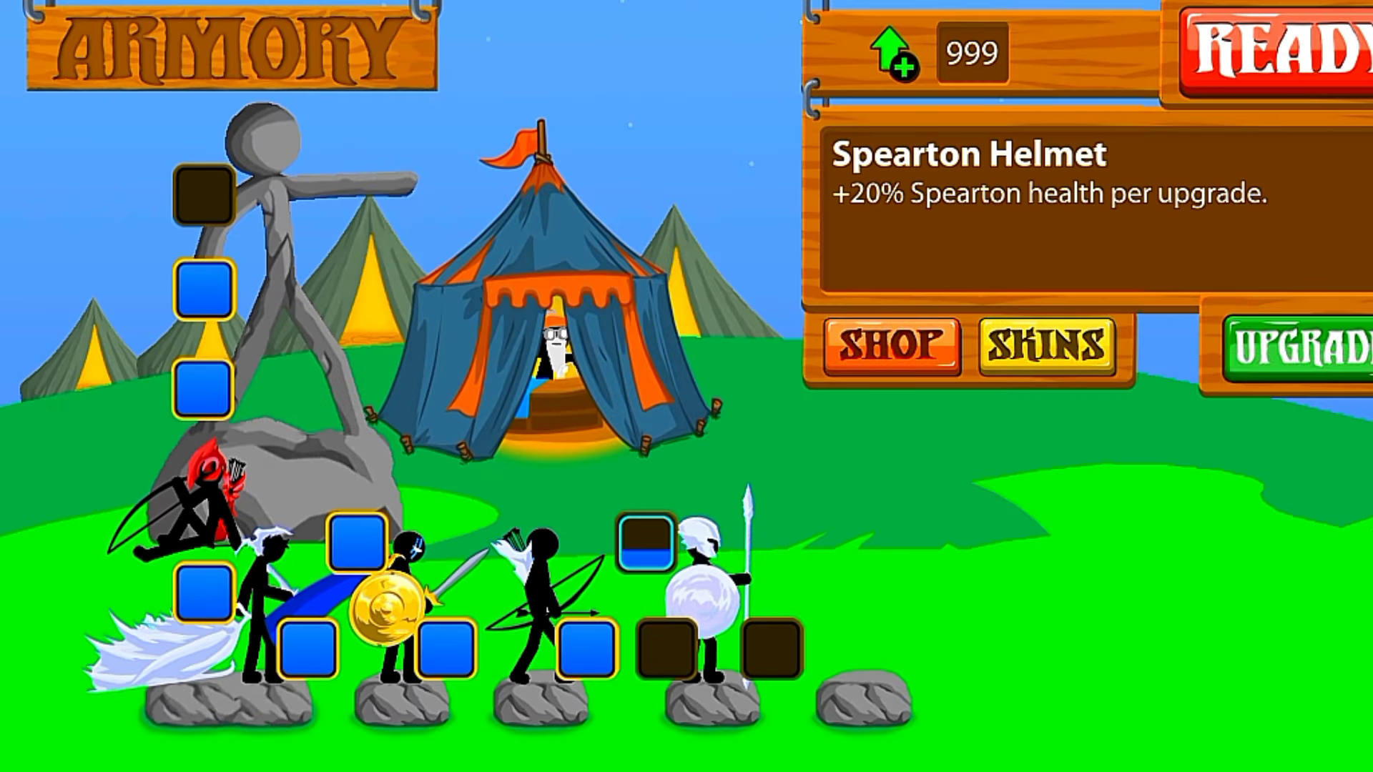
pyautogui.click(649, 547)
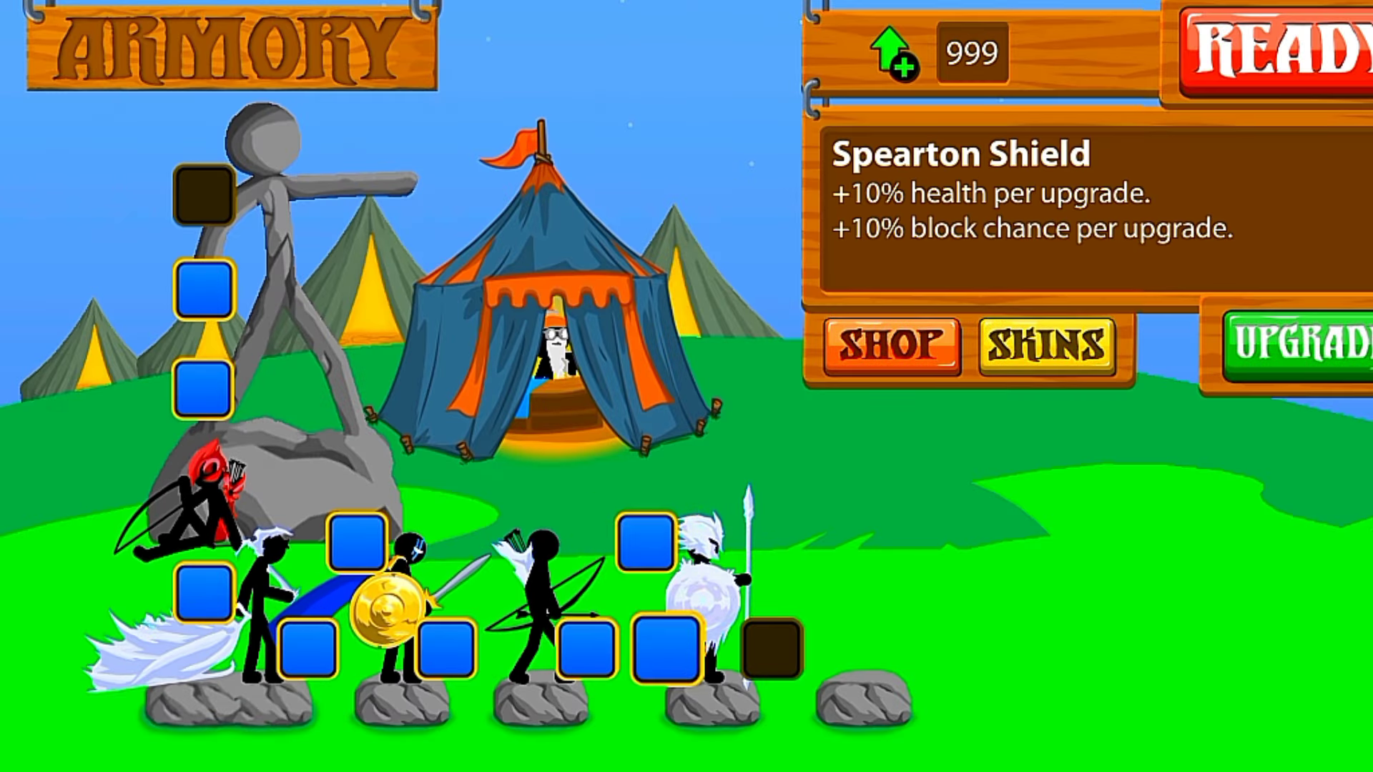
pyautogui.click(769, 647)
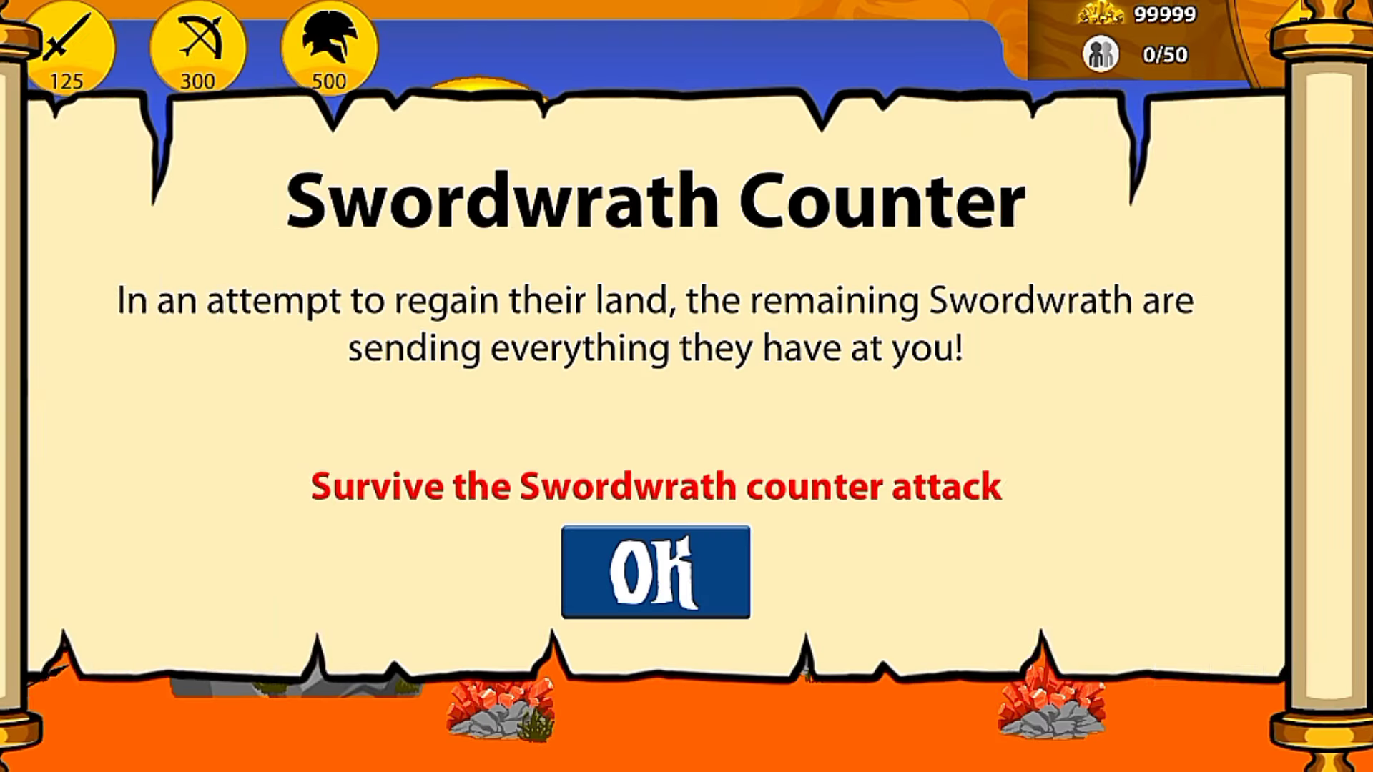
# Dismiss the Swordwrath Counter briefing, summon Speartons, and send them forward in Phalanx formation.
pyautogui.click(654, 572)
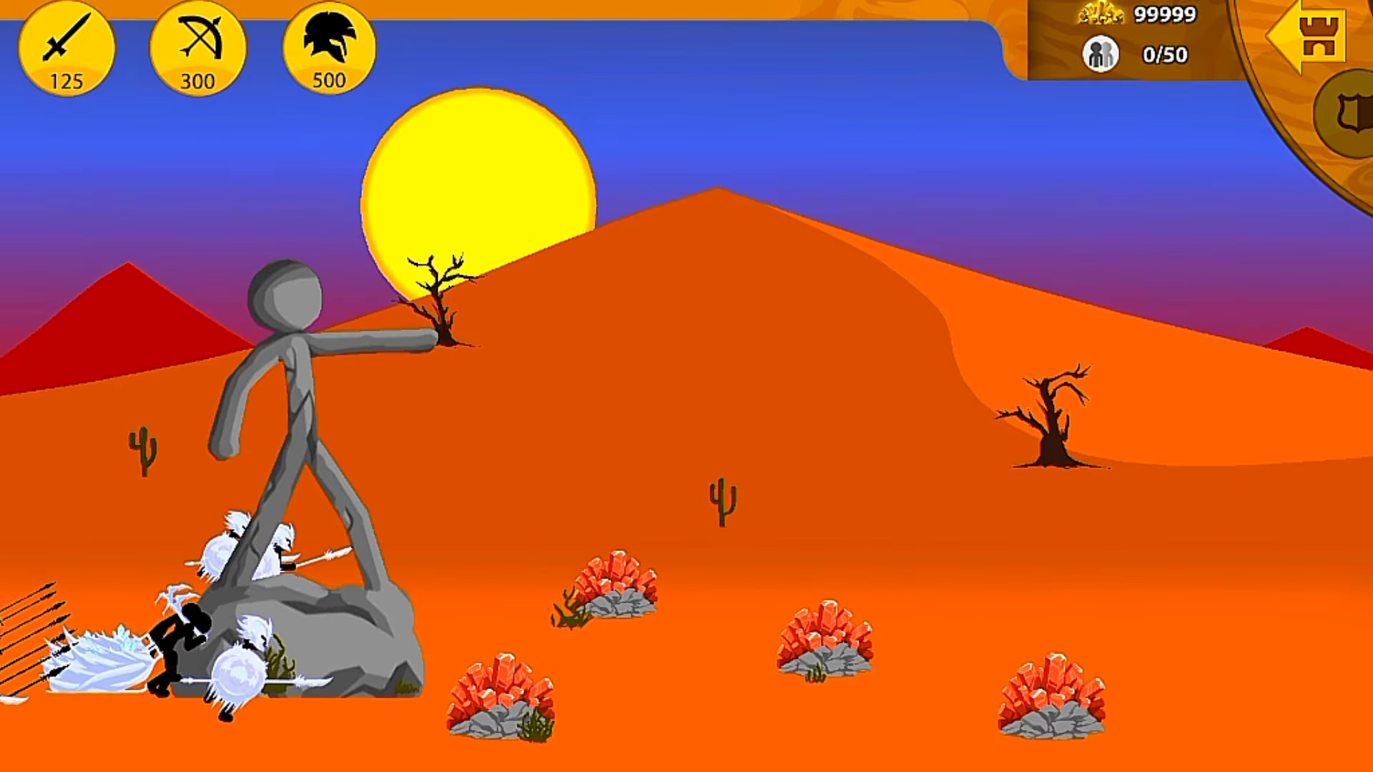
pyautogui.click(327, 48)
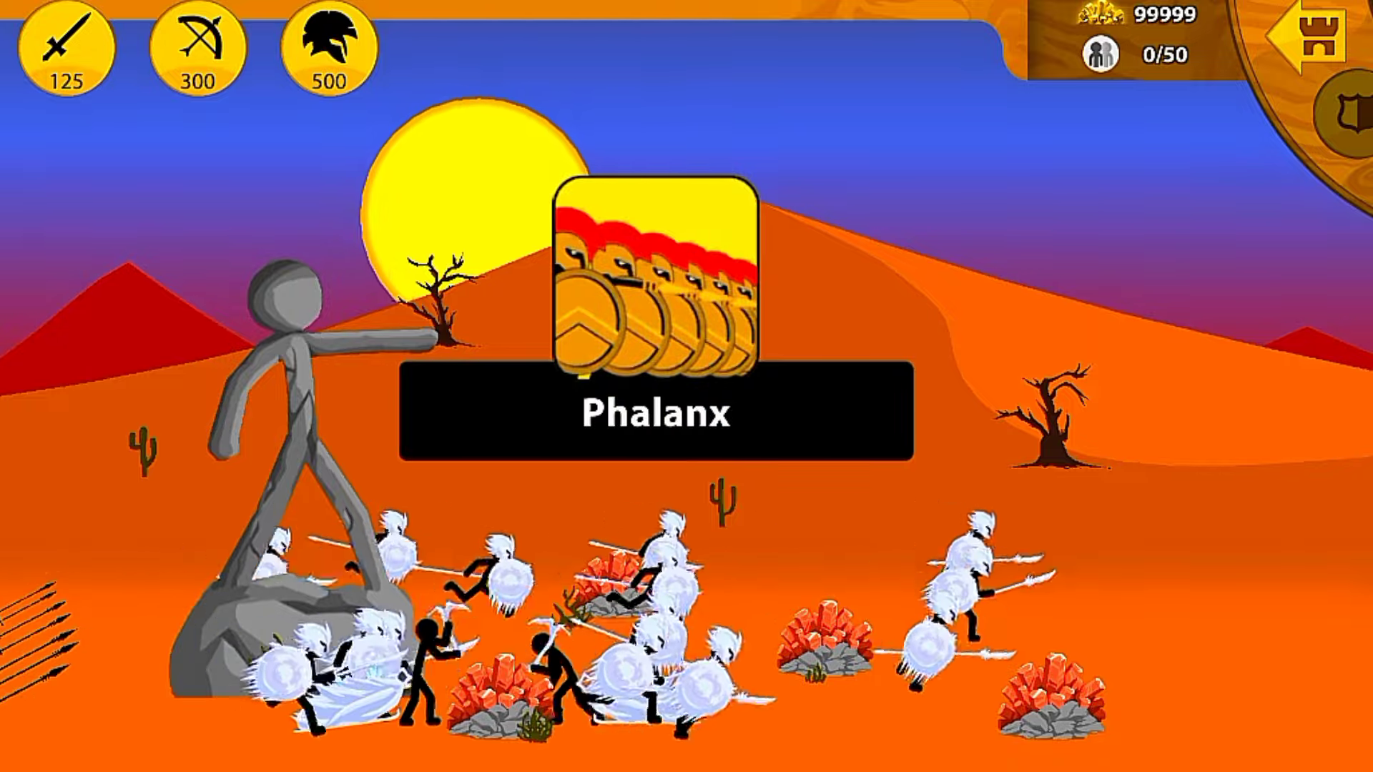
pyautogui.click(651, 280)
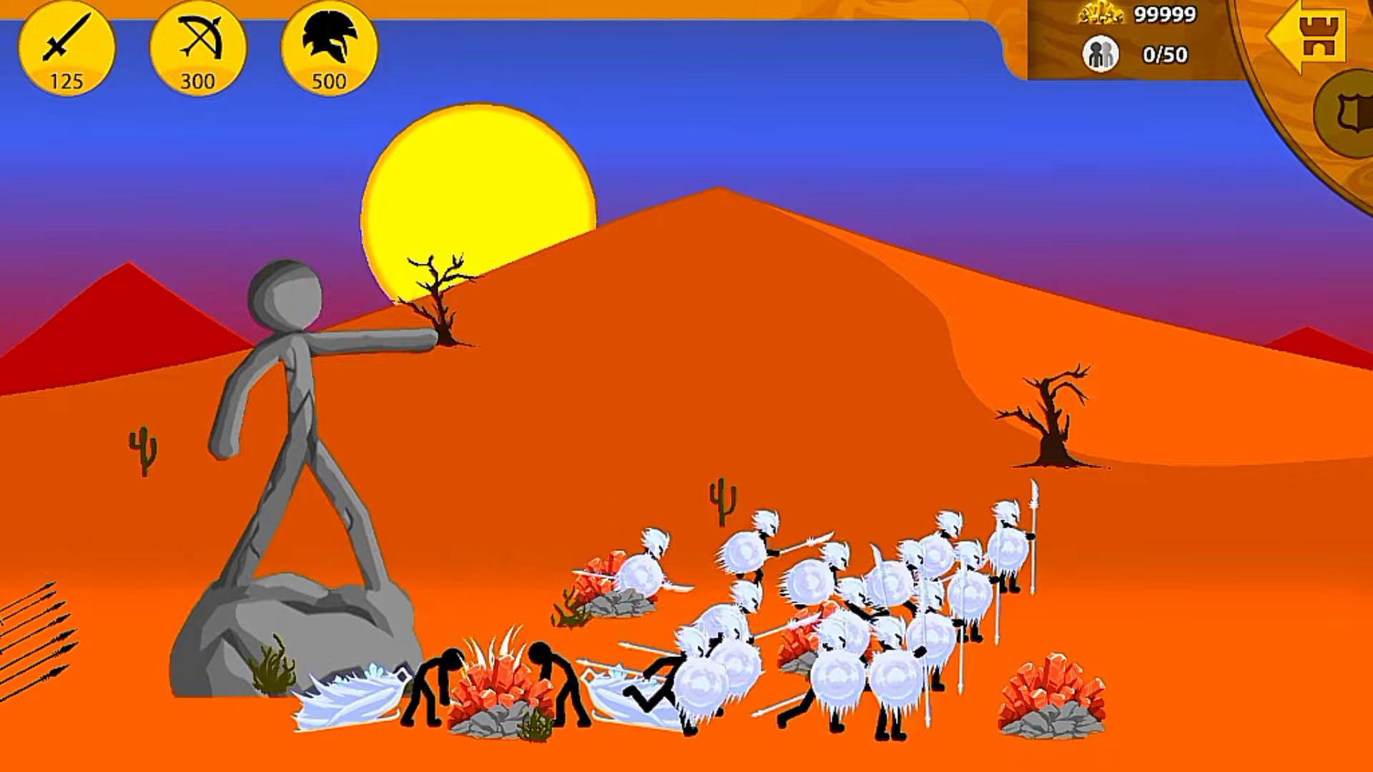